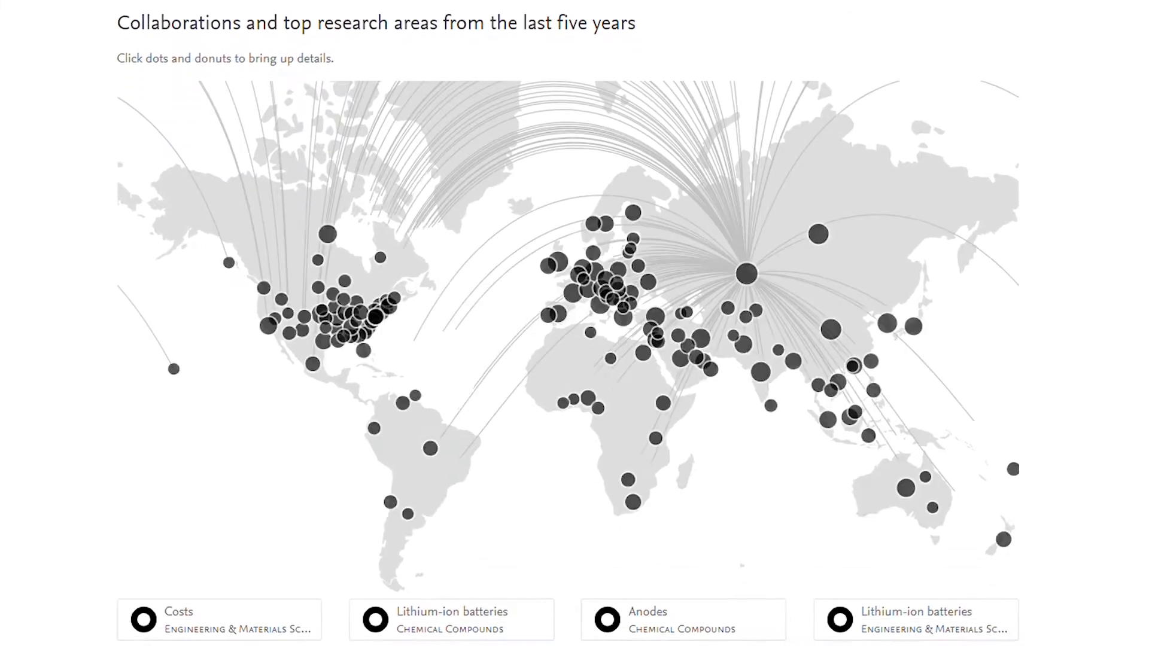
pyautogui.moveTo(883, 399)
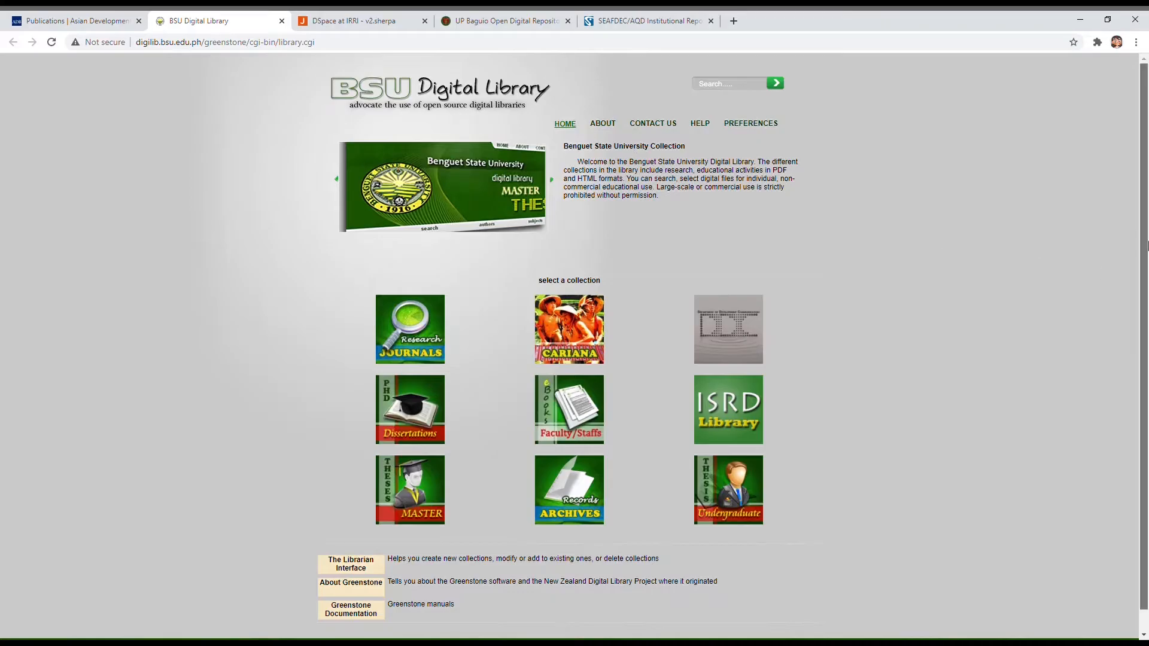
# Scroll the ORCID profile past Employment and Education to its three listed works.
pyautogui.click(352, 20)
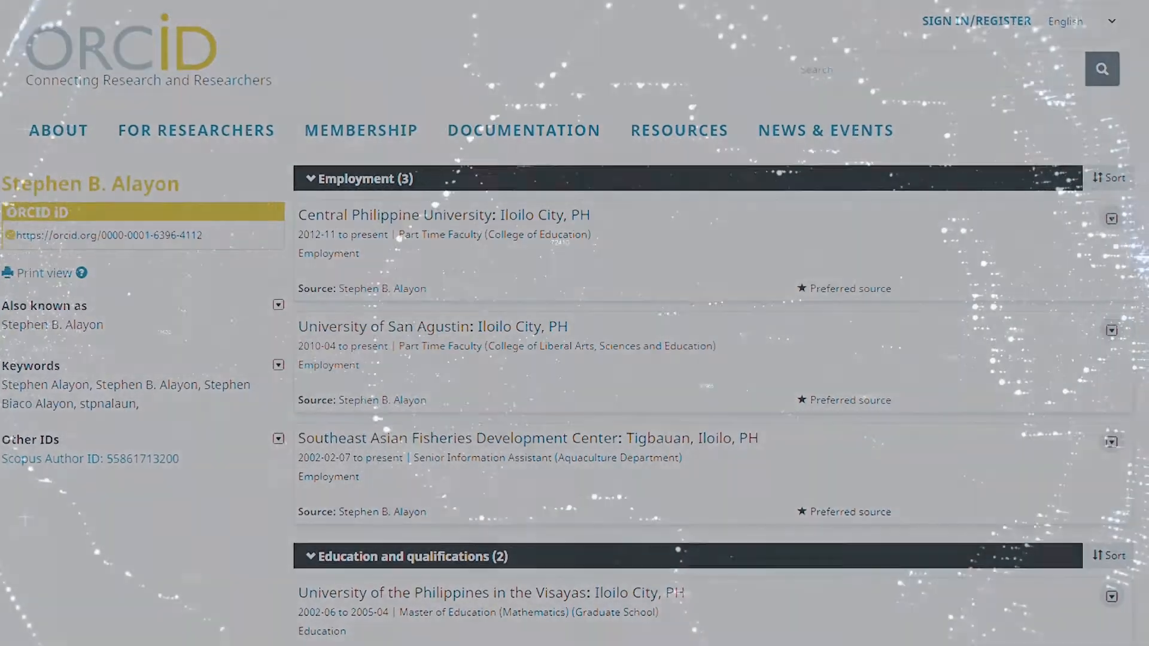
pyautogui.scroll(-3)
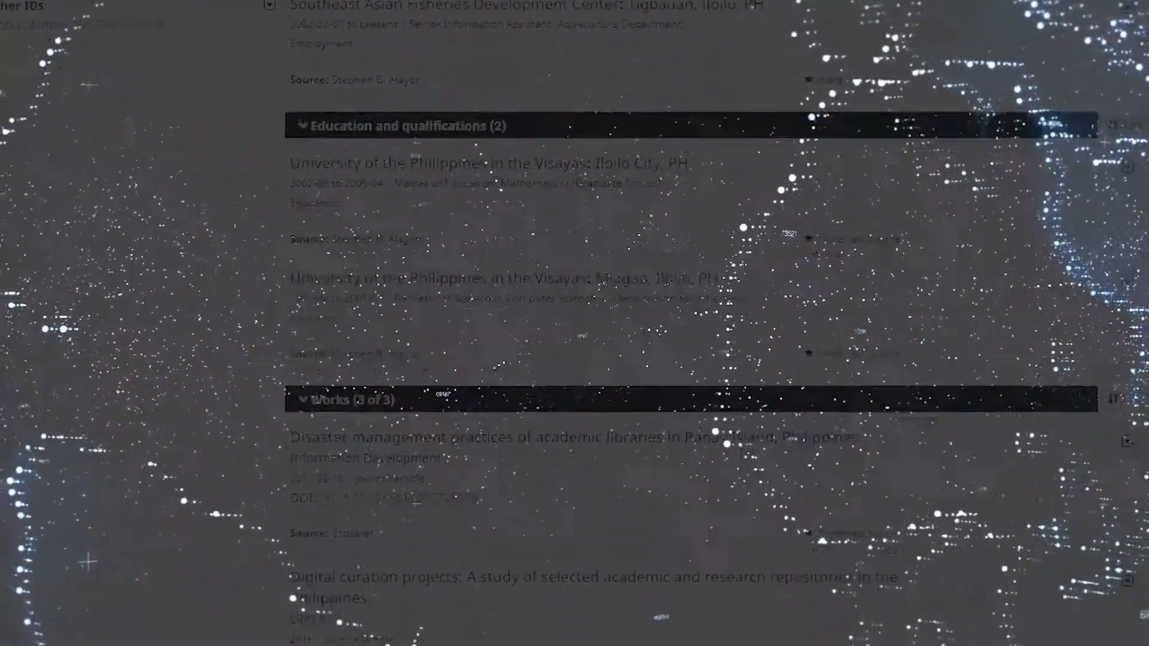
pyautogui.scroll(-3)
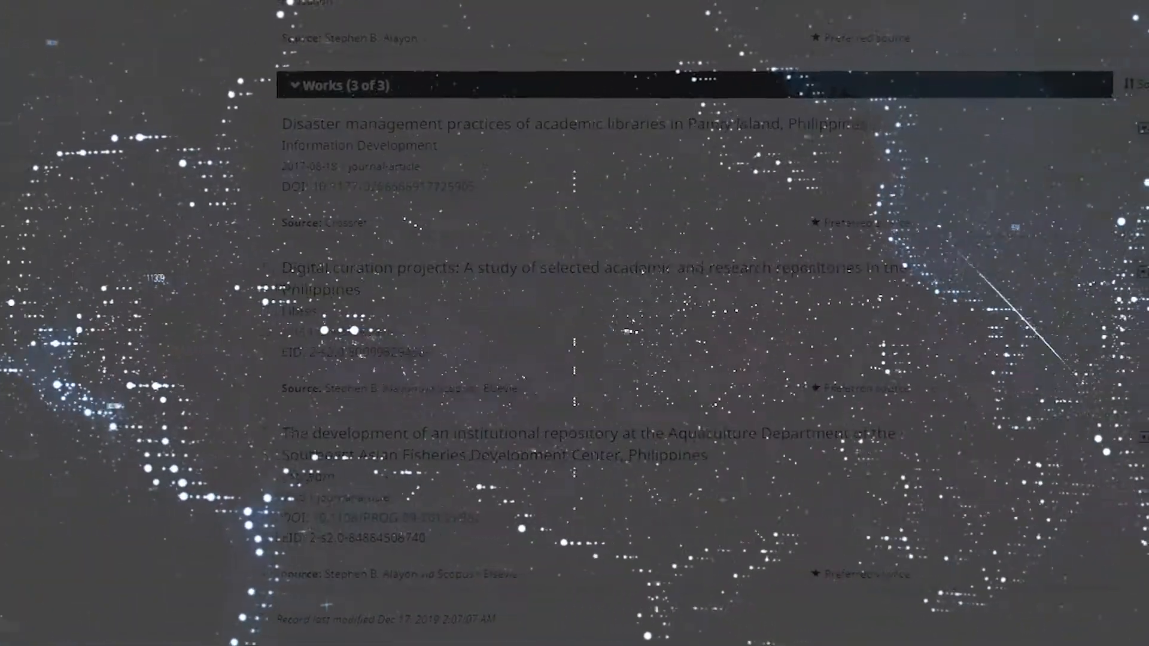